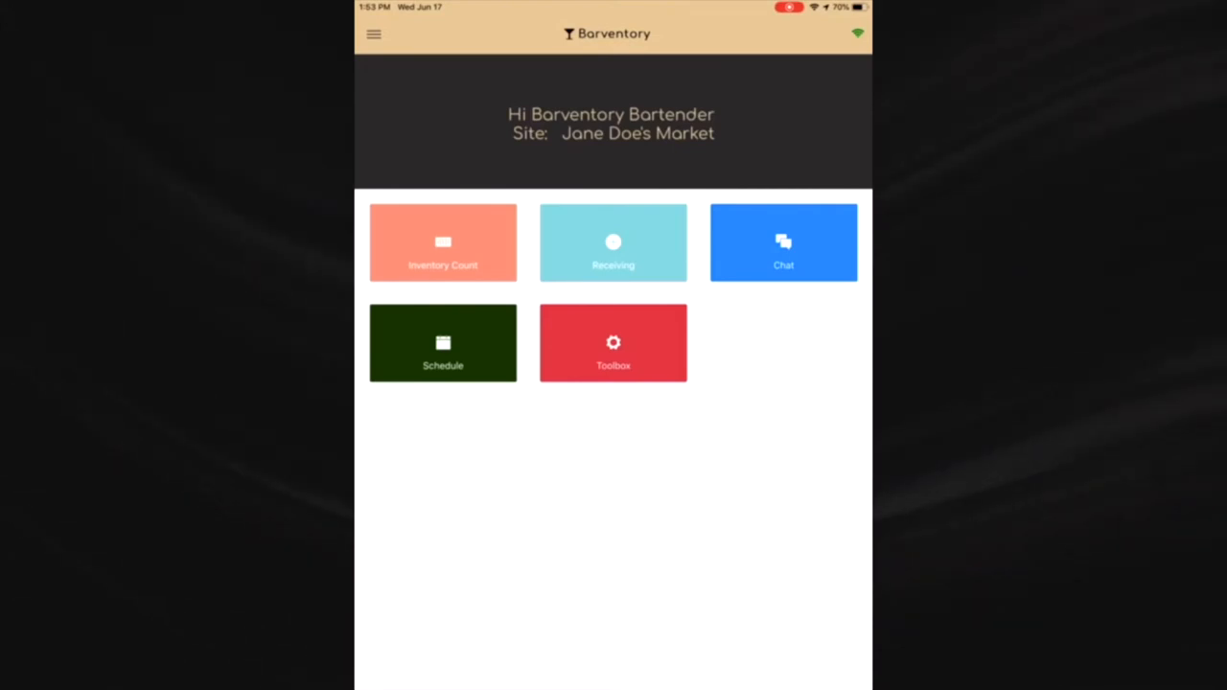
Open the Schedule dashboard showing the next shift on Thu, Jun 18 at Jane Doe's Market.
{"action": "left_click", "coordinate": [443, 341]}
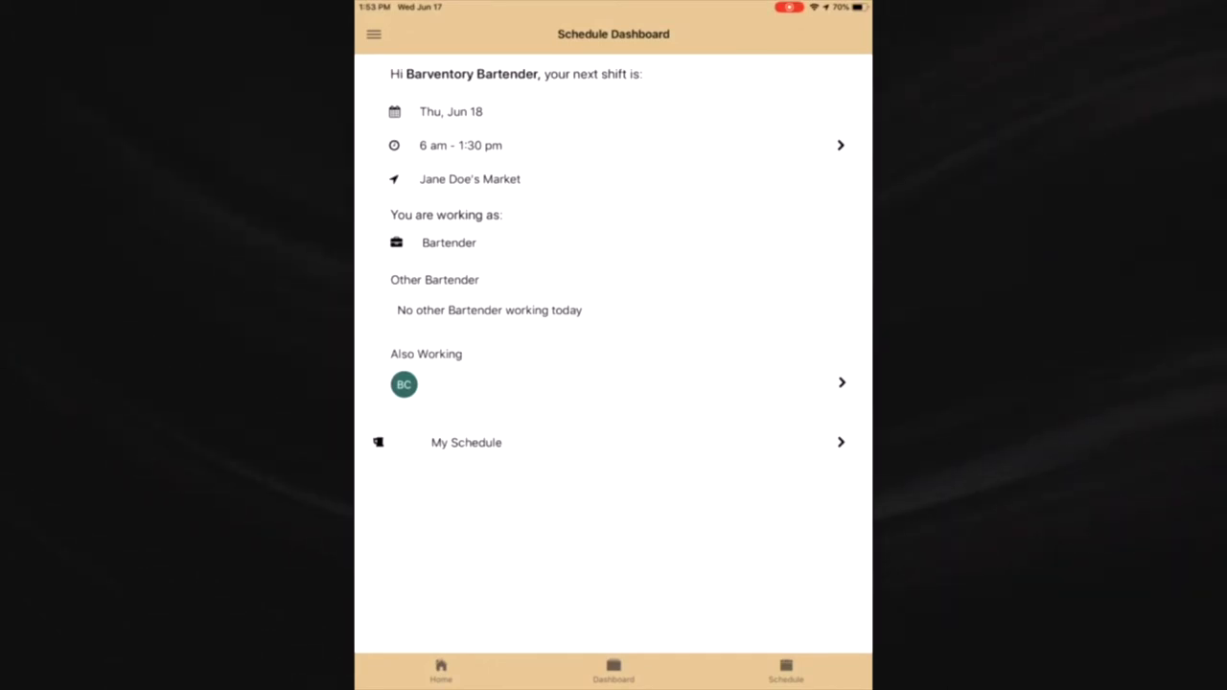
Go to My Schedule and start giving up the Thursday, June 18 shift.
{"action": "left_click", "coordinate": [466, 441]}
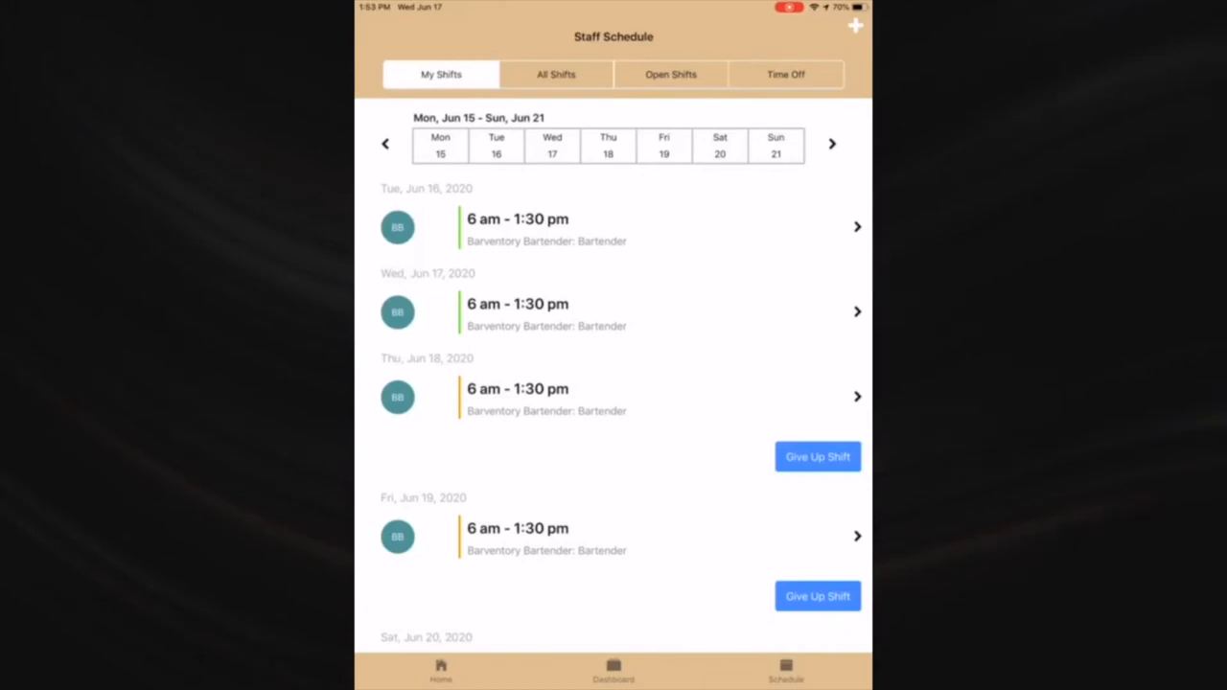
{"action": "left_click", "coordinate": [817, 456]}
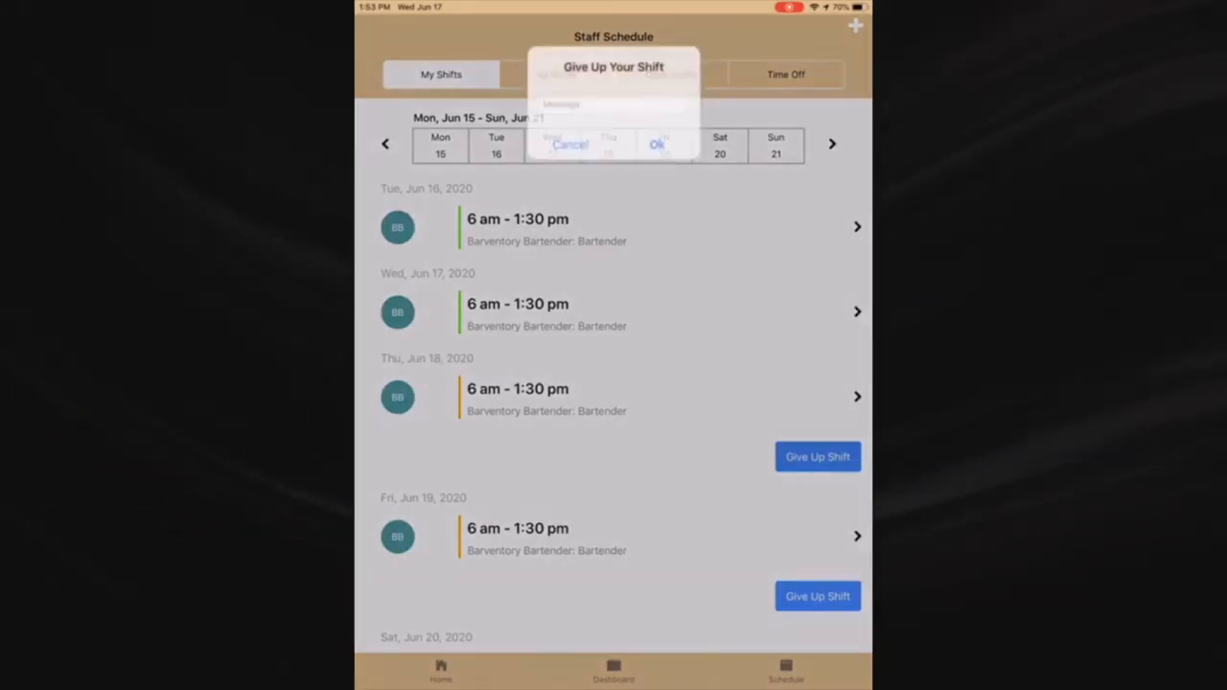
Submit the give-up request for the June 18 shift with the message 'Need to take off'.
{"action": "type", "text": "Need to"}
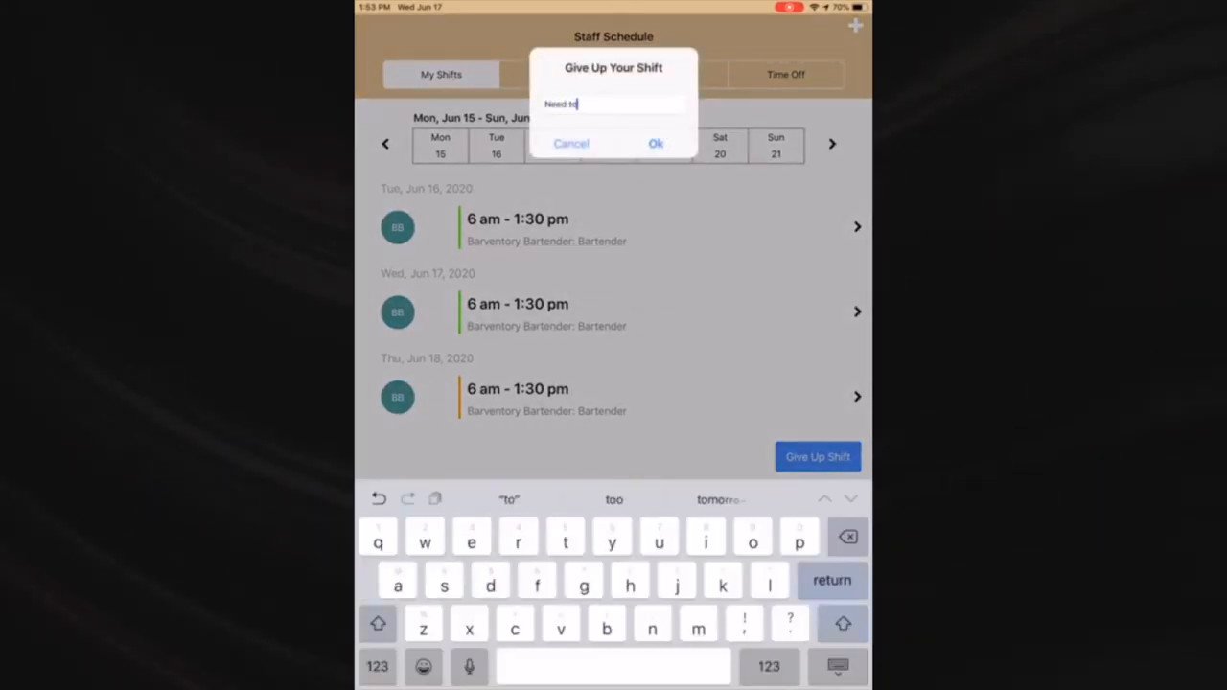
{"action": "type", "text": "take off"}
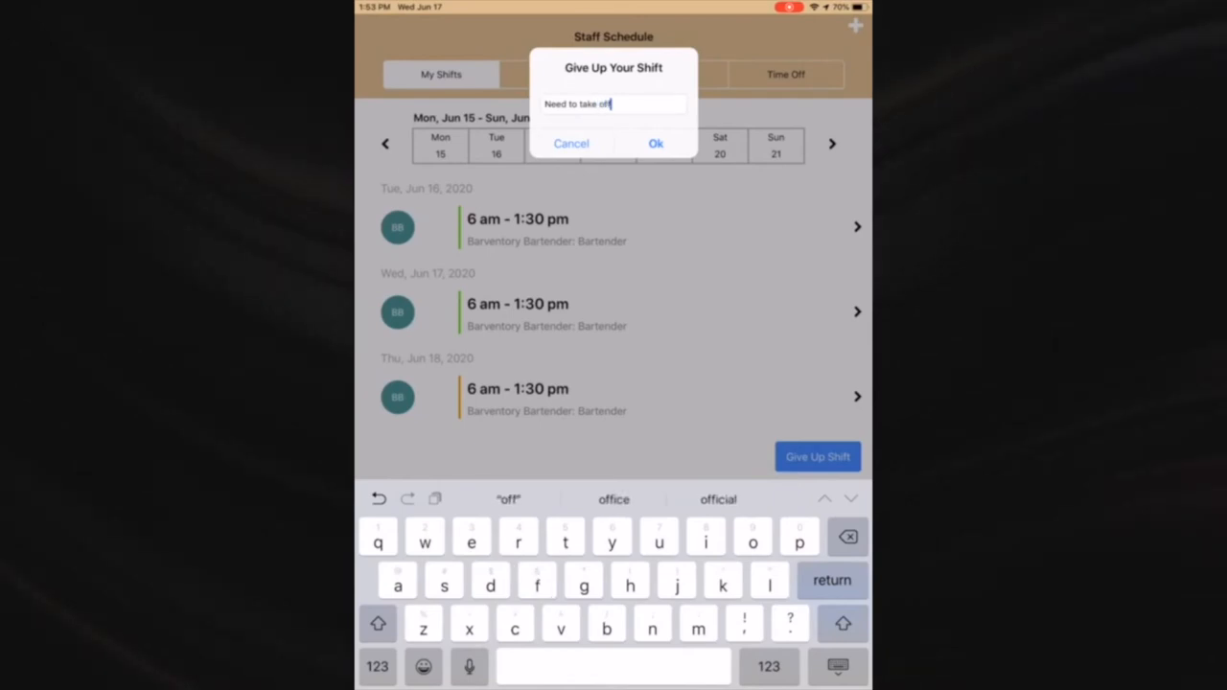
{"action": "left_click", "coordinate": [655, 142]}
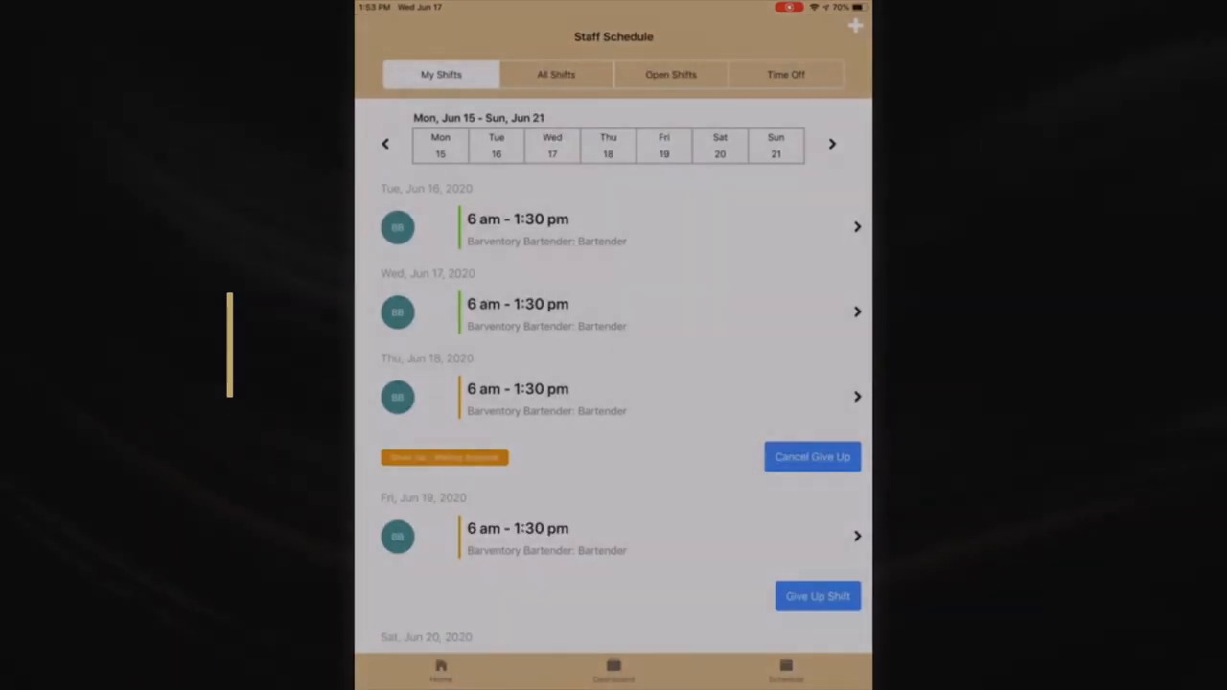
Review all staff shifts for the week, then check that there are no open shifts.
{"action": "left_click", "coordinate": [556, 73]}
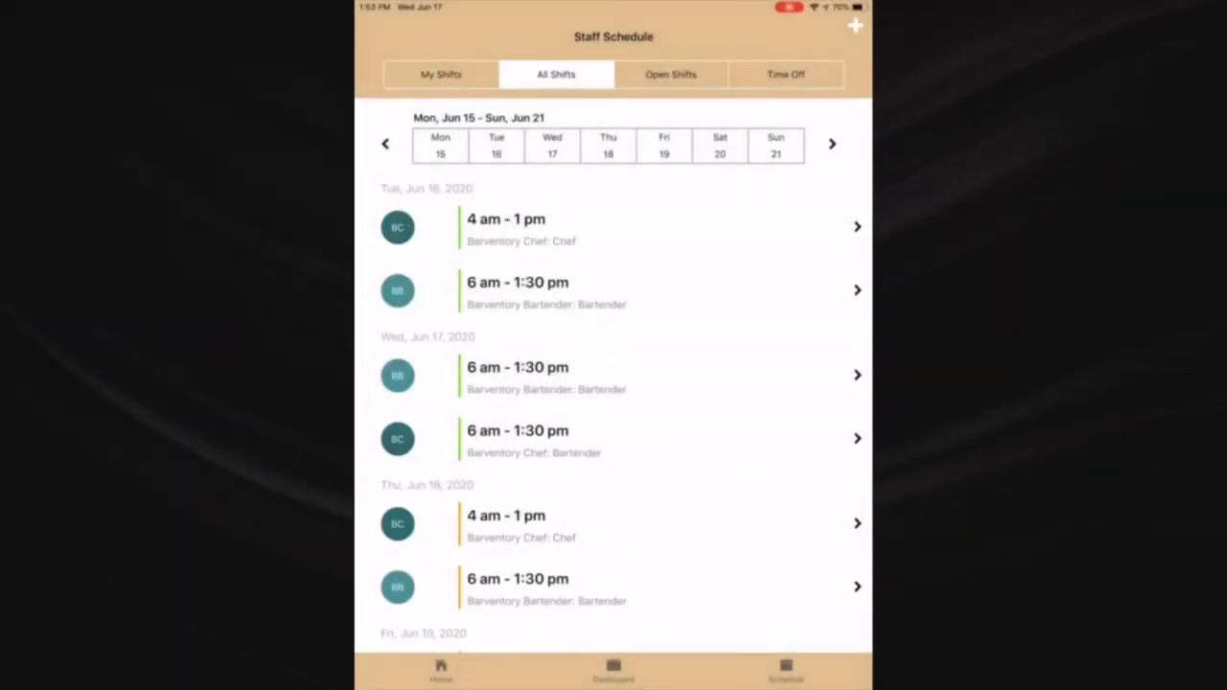
{"action": "scroll", "scroll_direction": "down", "scroll_amount": 3}
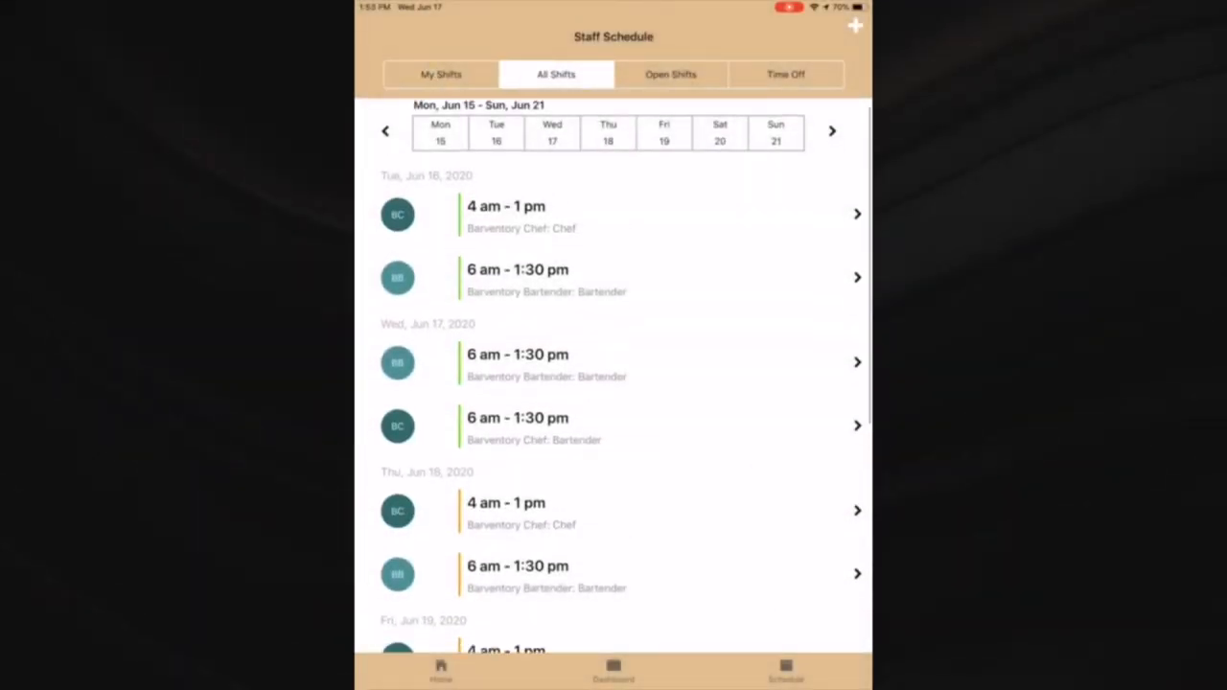
{"action": "scroll", "scroll_direction": "down", "scroll_amount": 3}
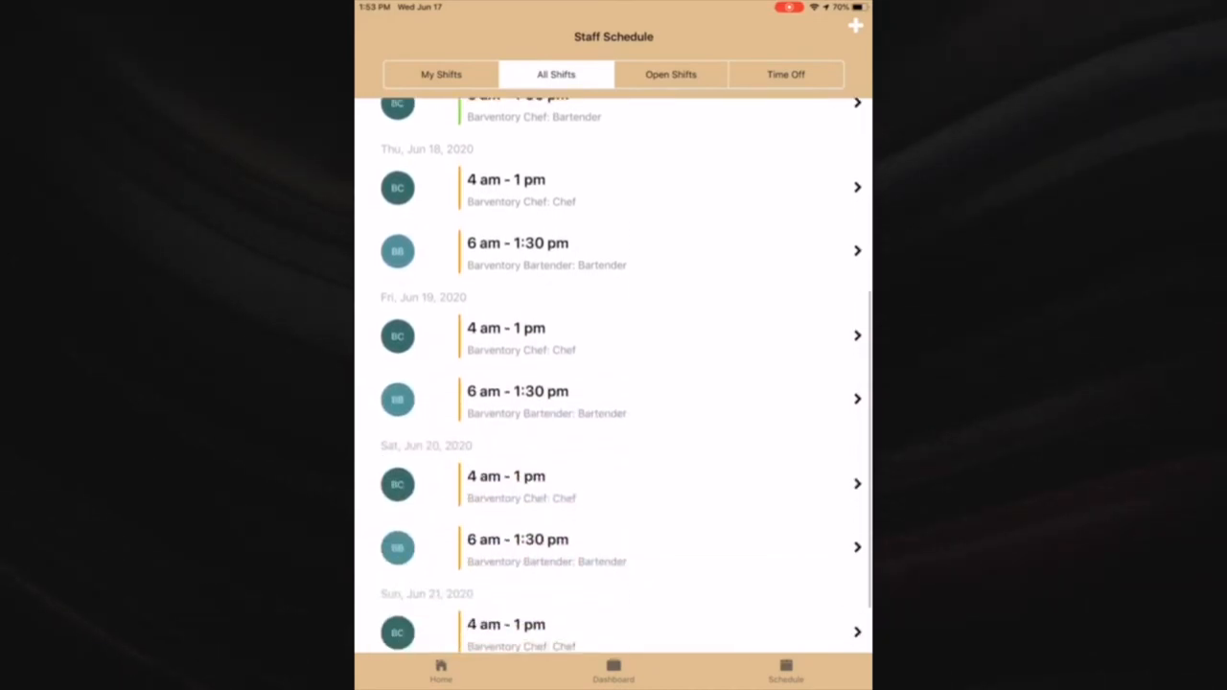
{"action": "scroll", "scroll_direction": "down", "scroll_amount": 3}
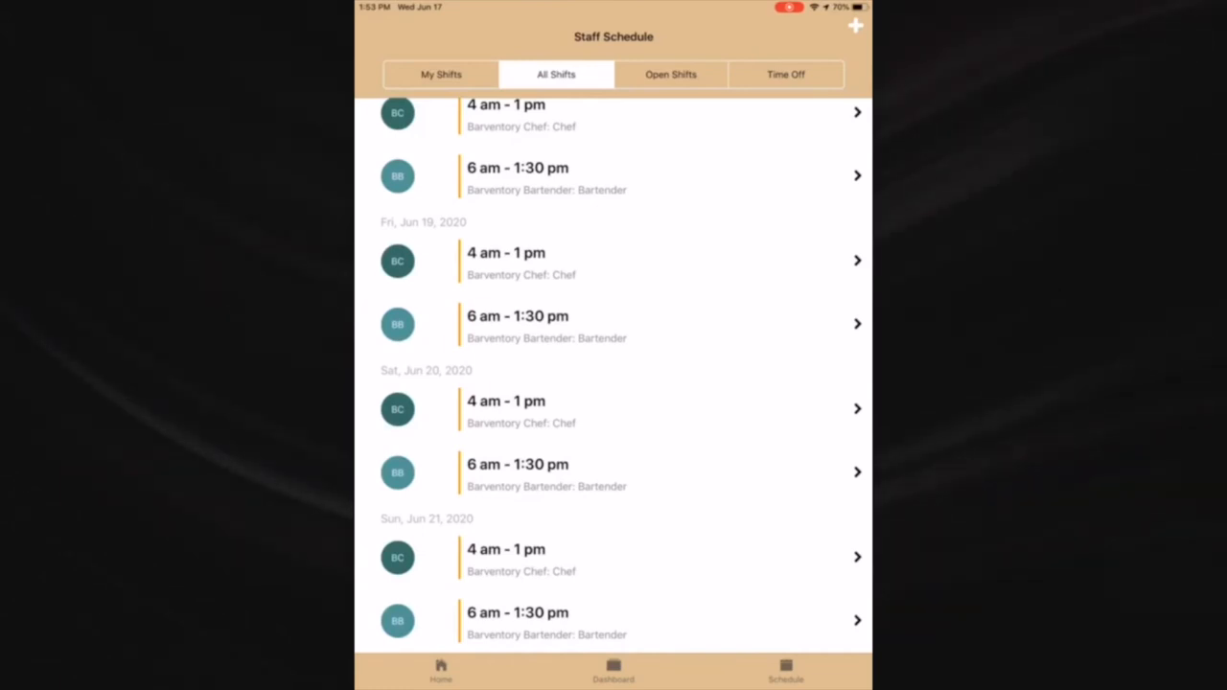
{"action": "left_click", "coordinate": [671, 73]}
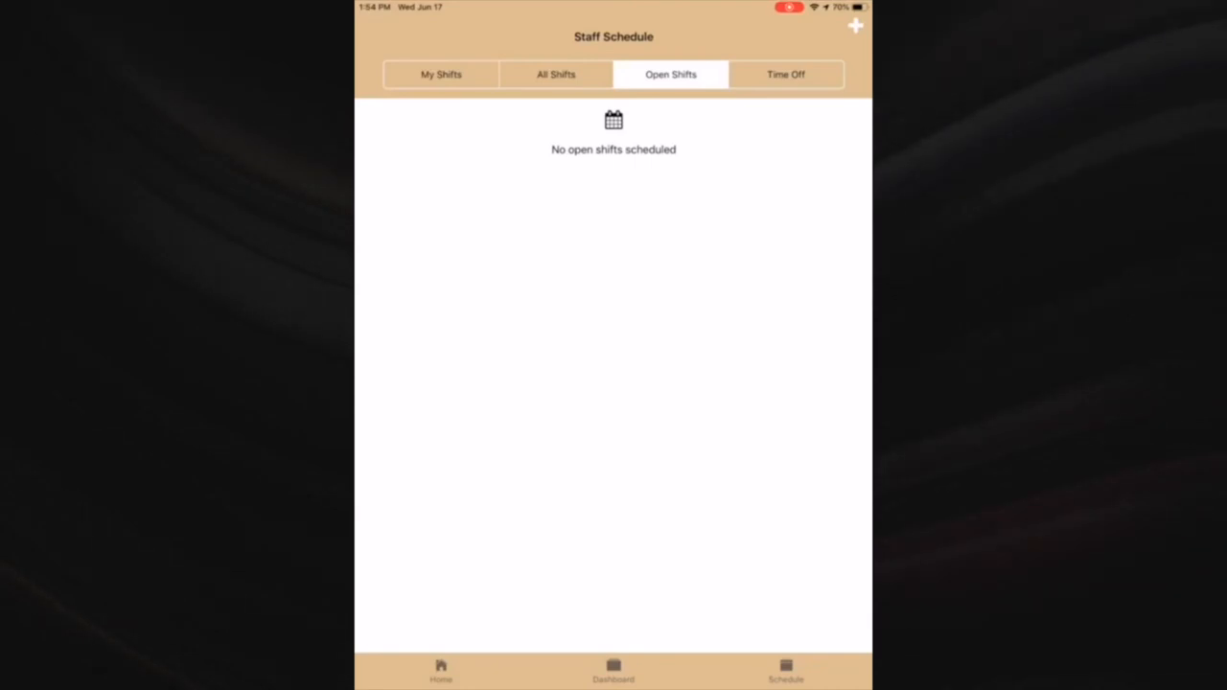
View the existing July 1–2 time off and start a new Request Time Off form.
{"action": "left_click", "coordinate": [787, 73]}
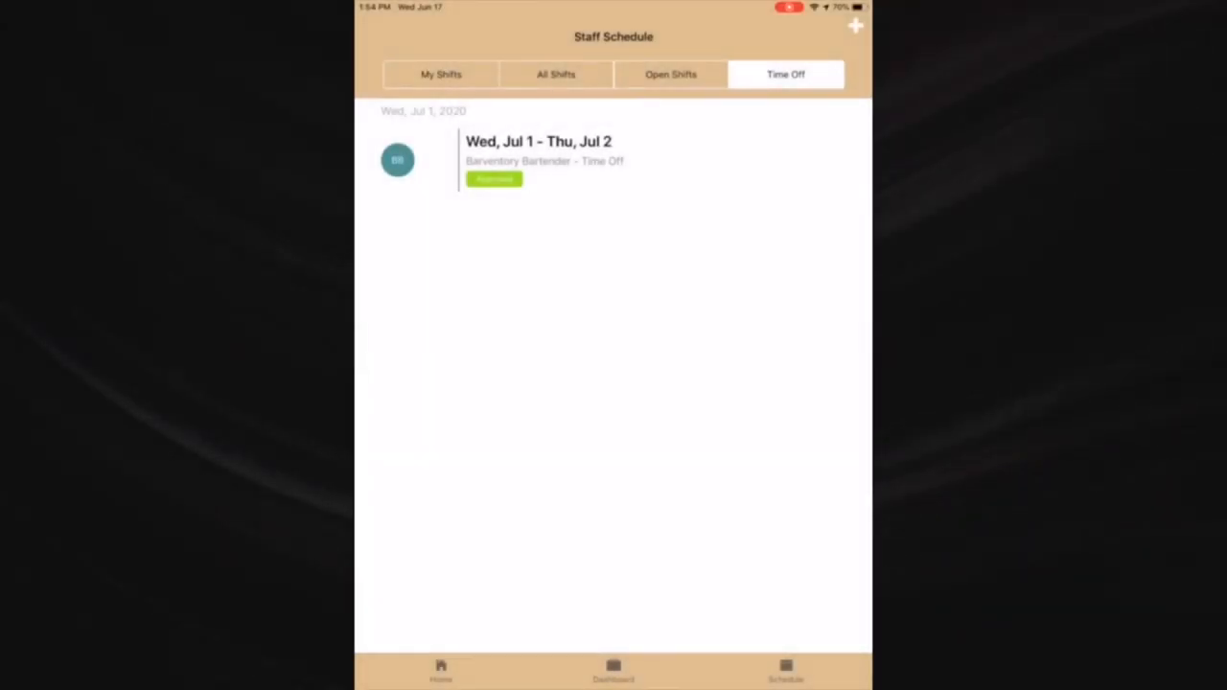
{"action": "left_click", "coordinate": [855, 23]}
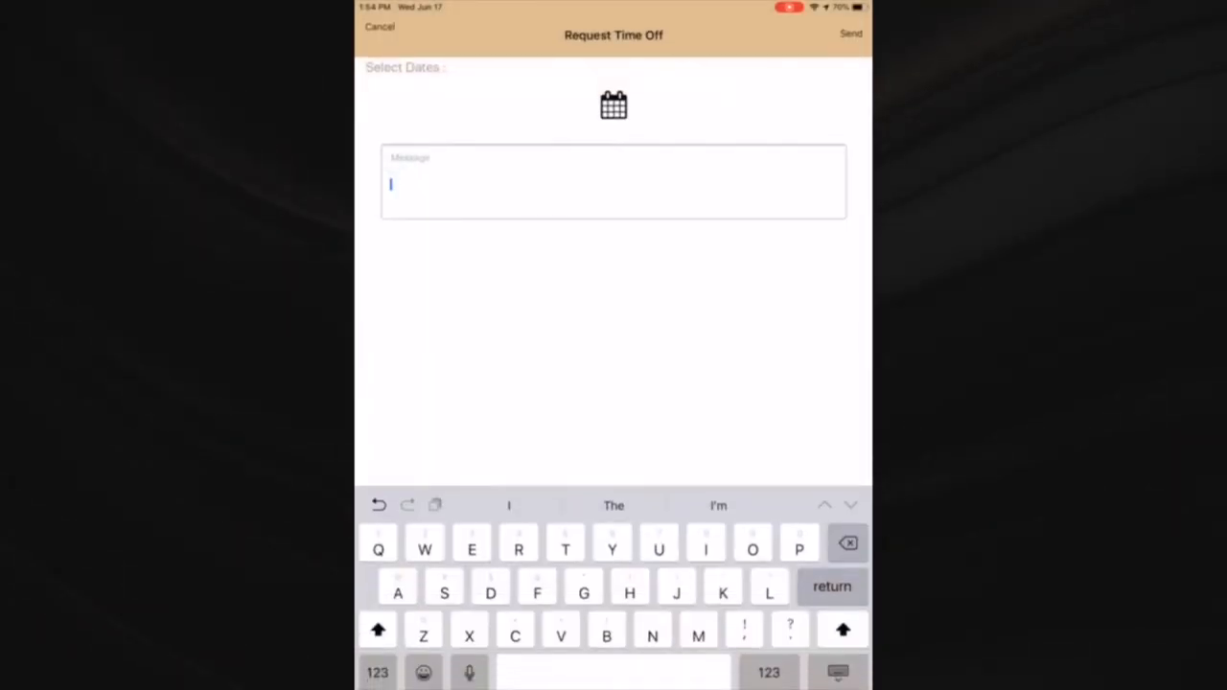